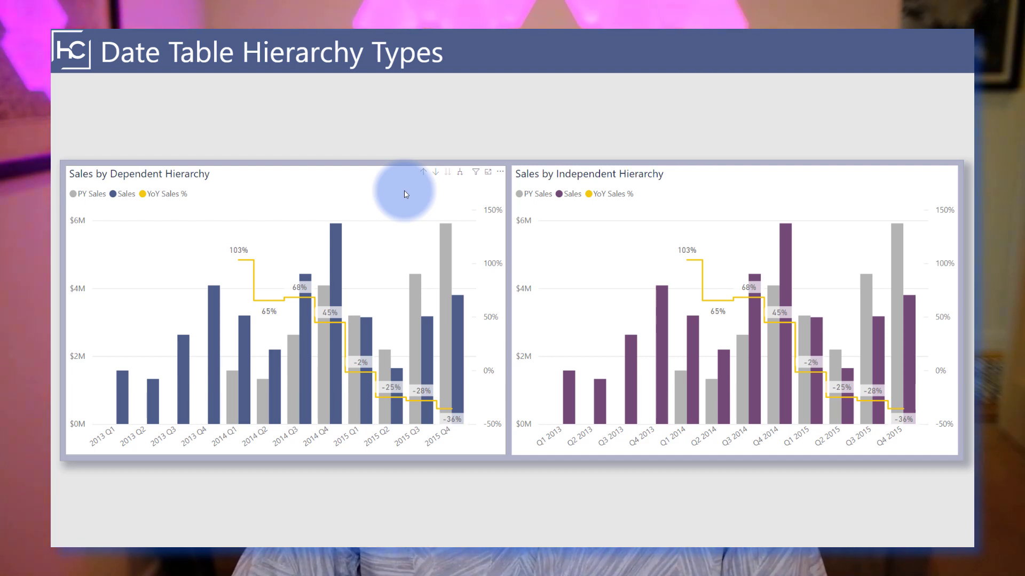
- Expand Calendar > Hierarchies > Dependent Hierarchy to reveal its Year, Quarter, Month and Date levels
left_click(455, 171)
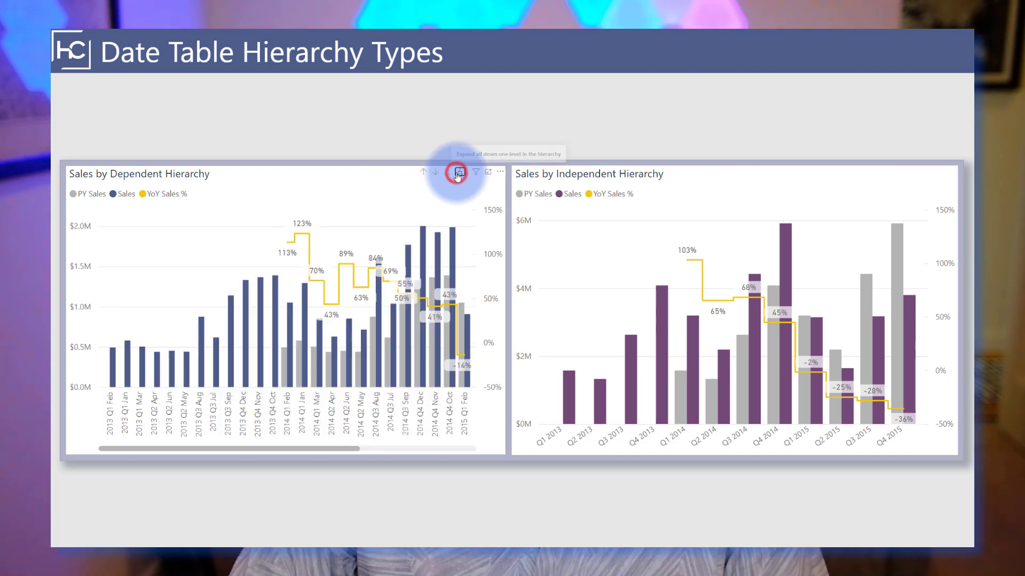
mouse_move(901, 174)
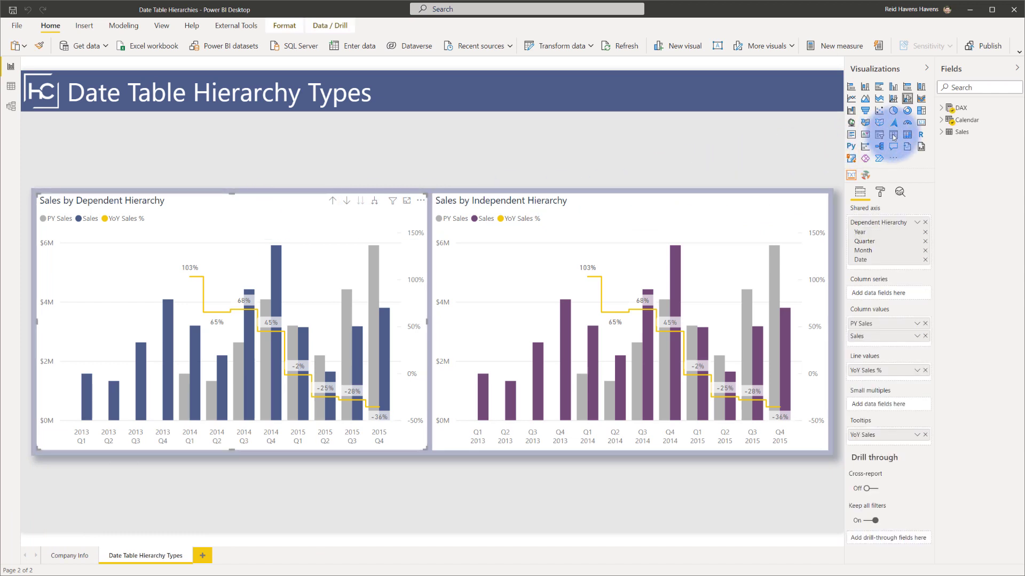
left_click(947, 121)
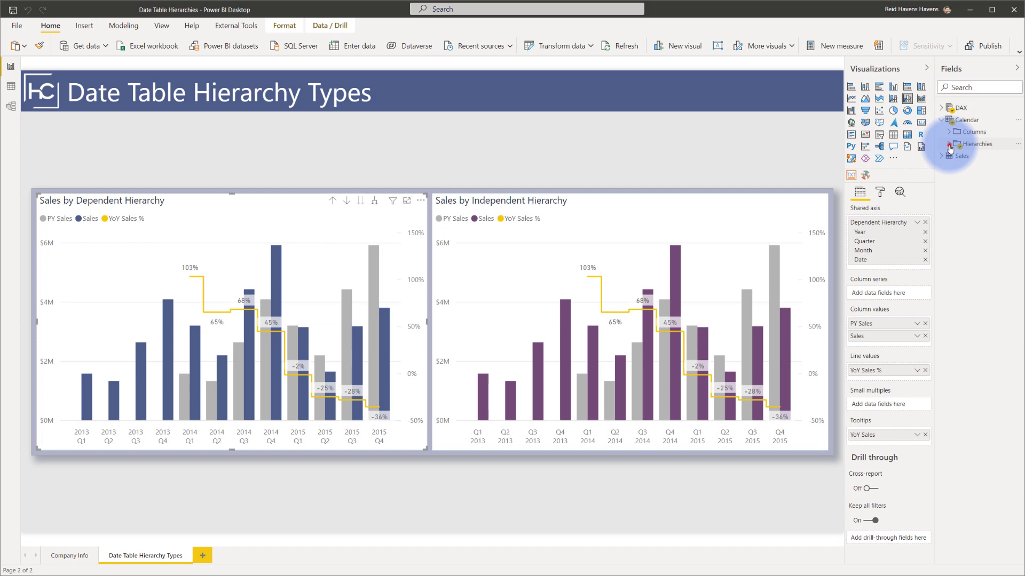
left_click(956, 143)
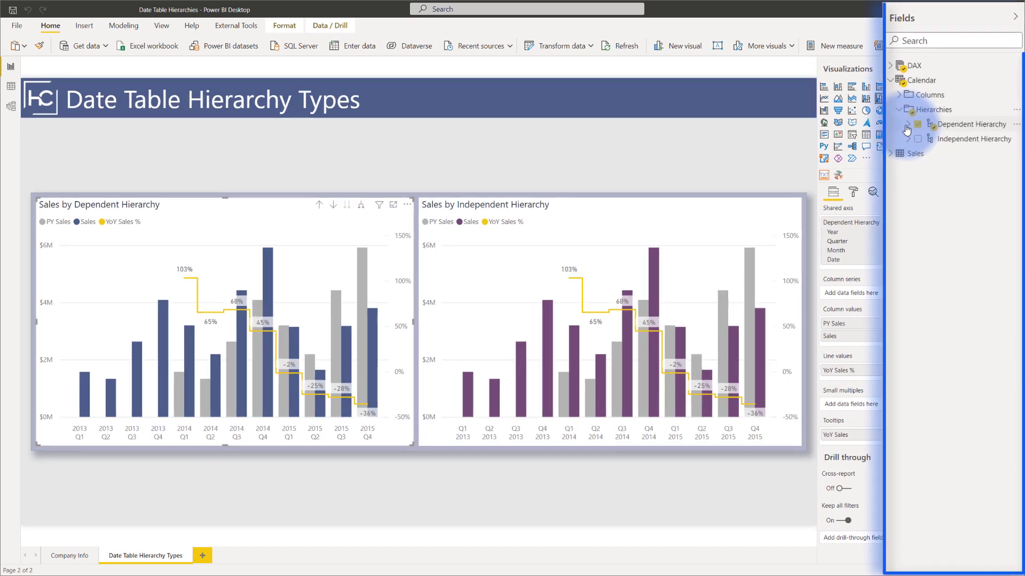
left_click(904, 125)
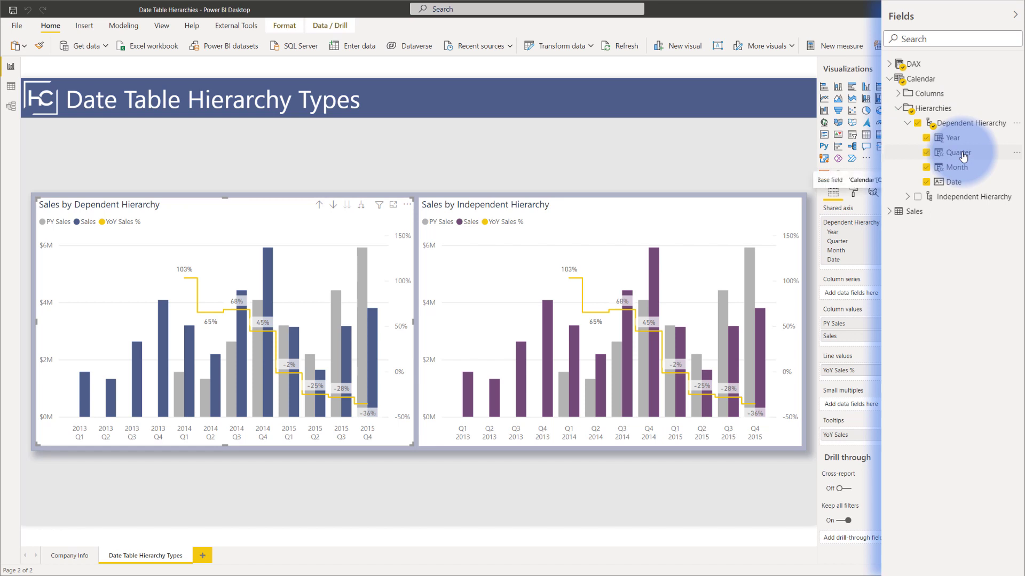
mouse_move(962, 167)
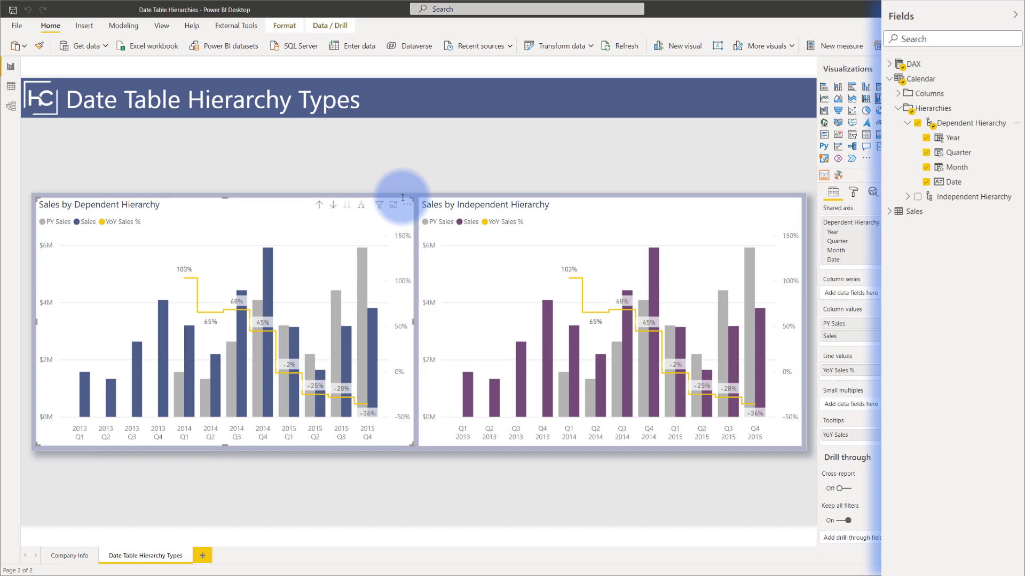
left_click(319, 205)
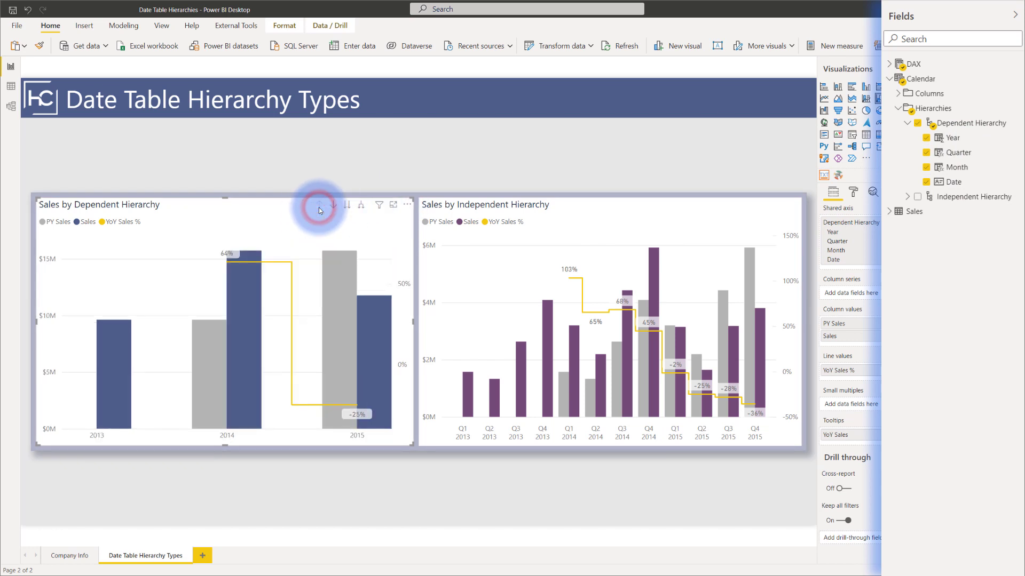
mouse_move(320, 204)
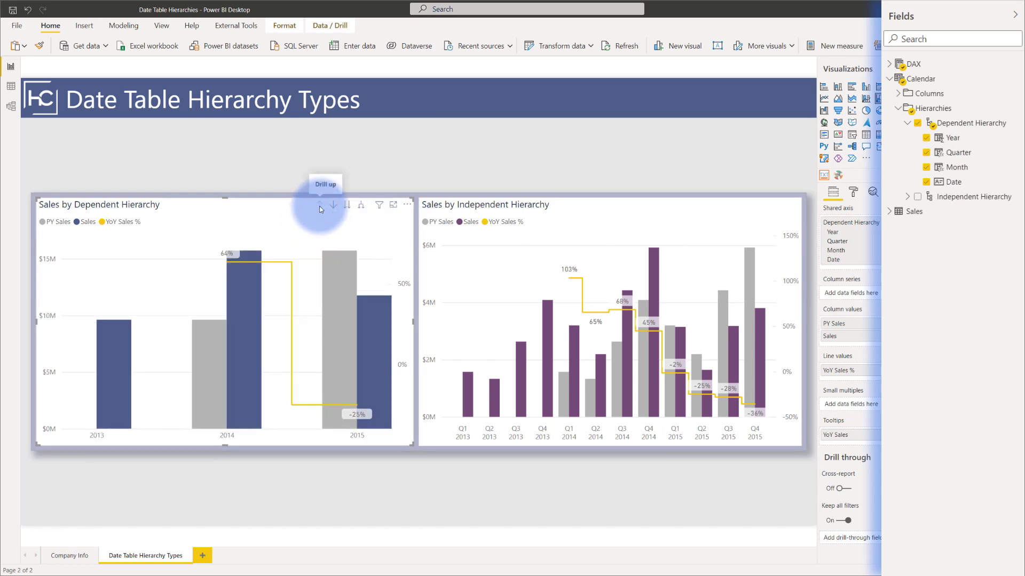
mouse_move(362, 209)
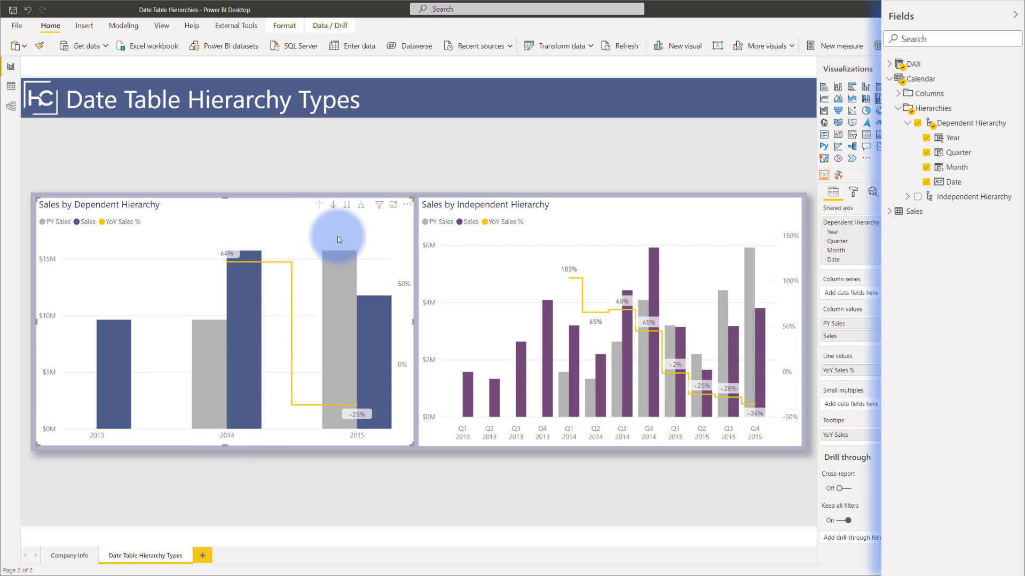
left_click(360, 205)
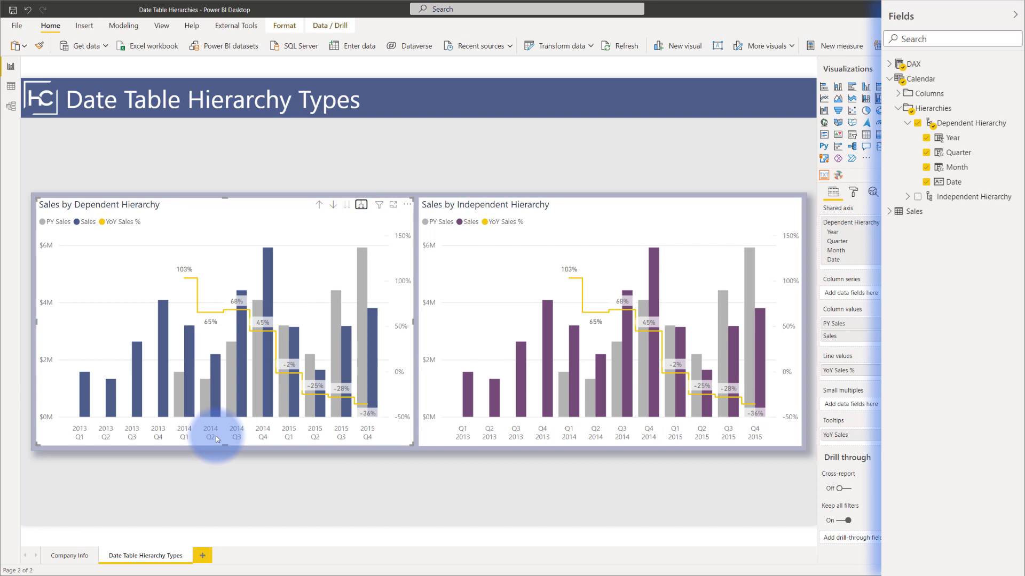
left_click(319, 205)
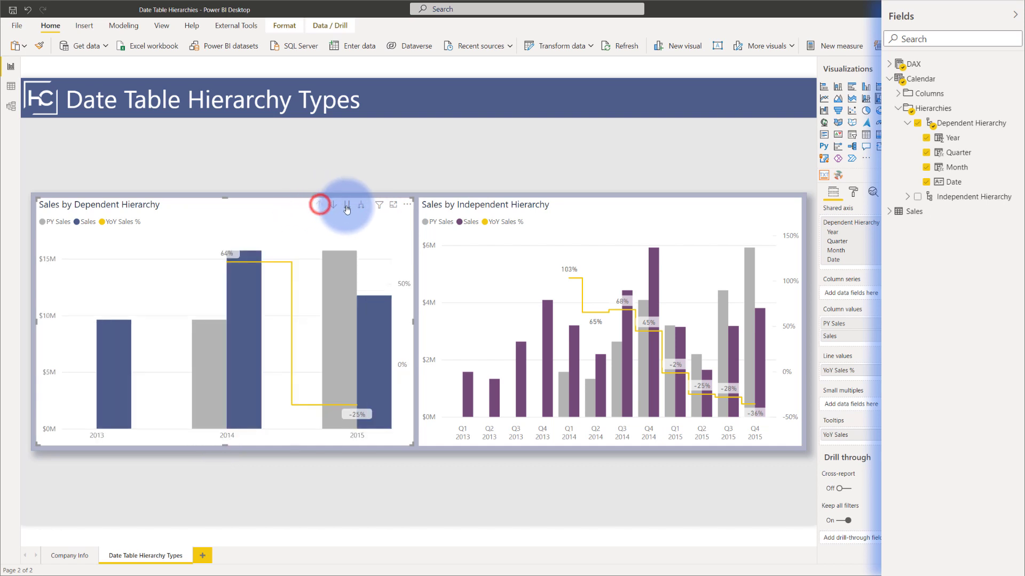
left_click(347, 205)
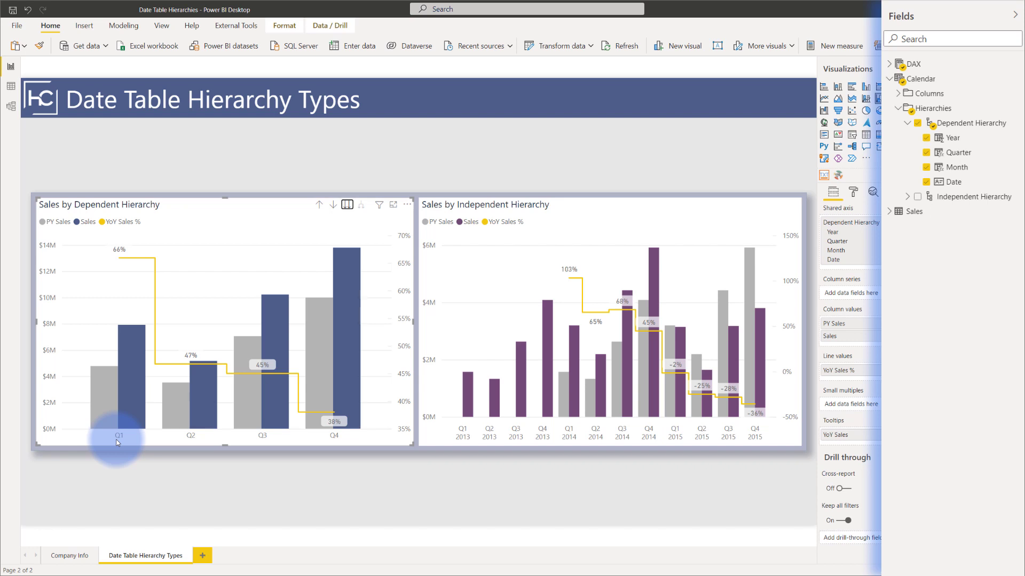
left_click(333, 205)
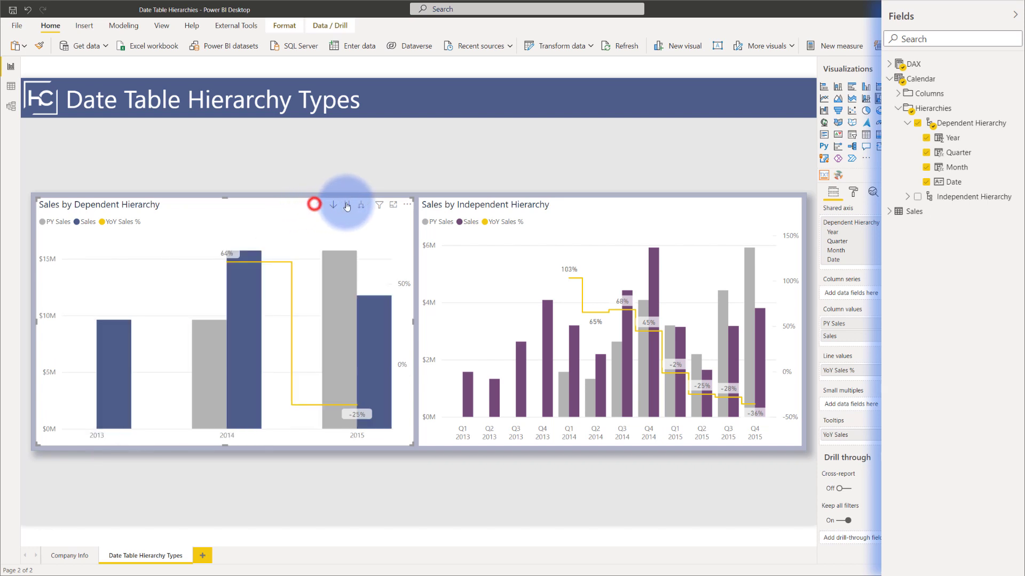
left_click(362, 205)
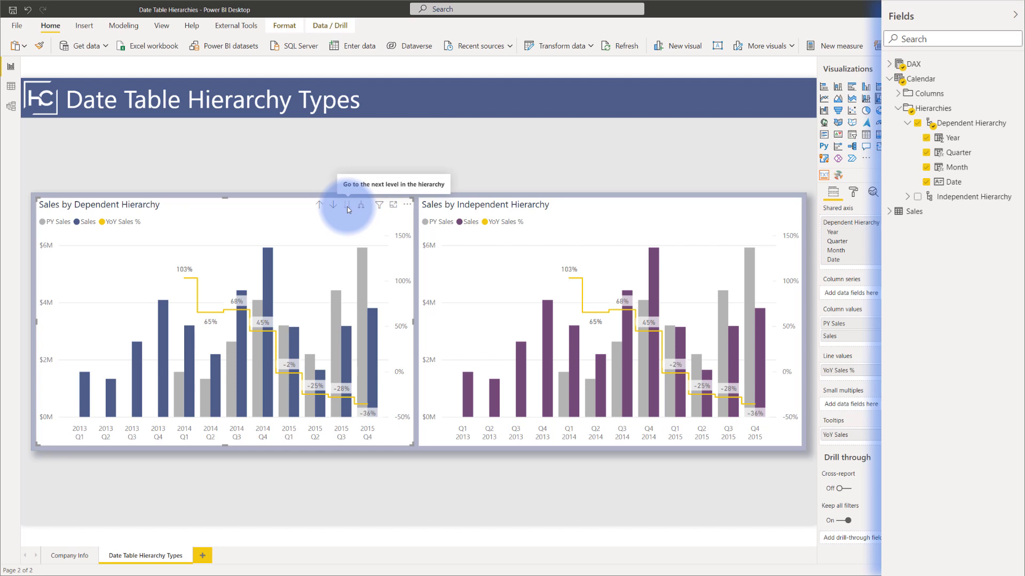
left_click(834, 151)
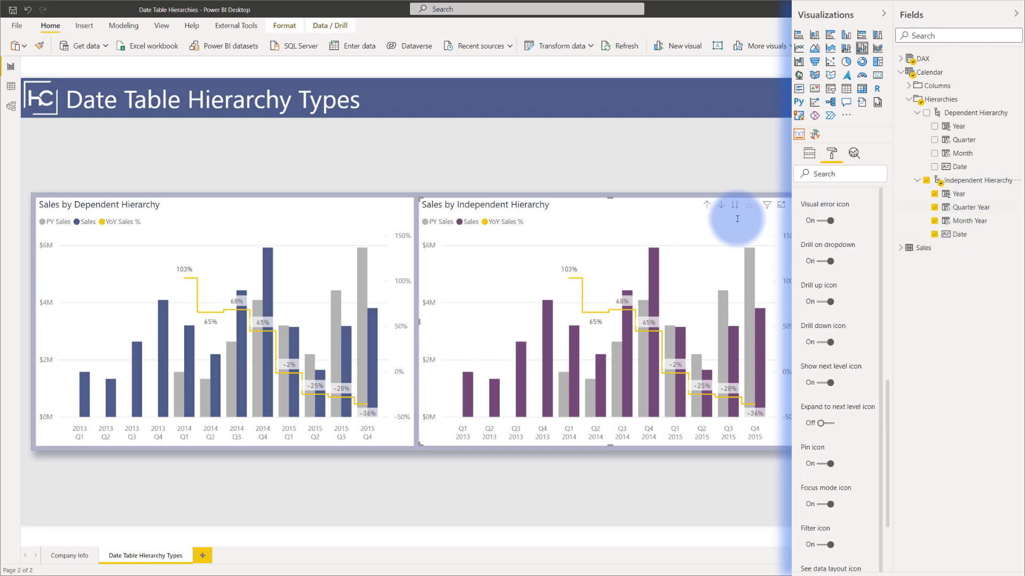
- Drill the independent chart up to years, then expand it through quarters down to months
left_click(735, 205)
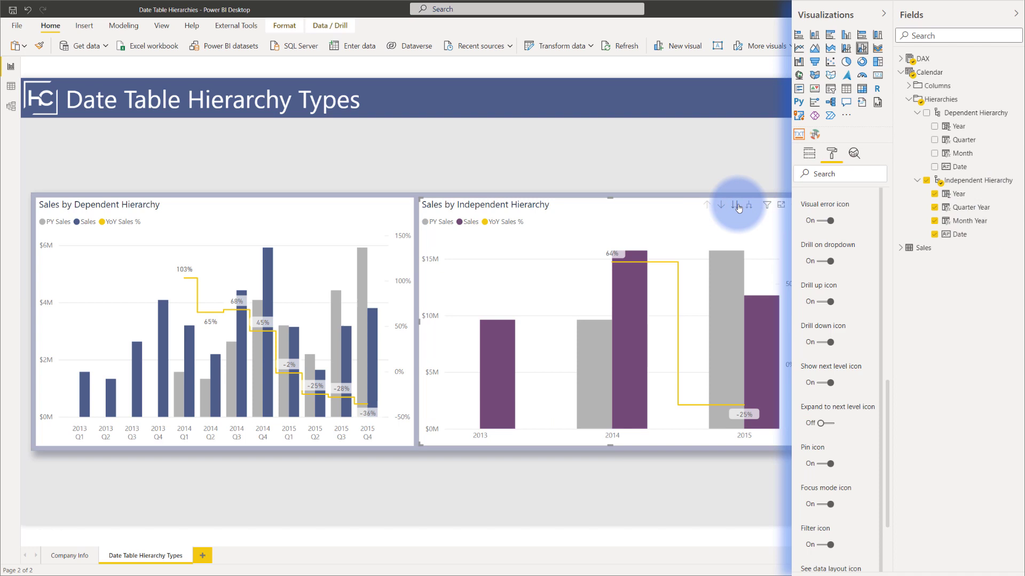
left_click(737, 205)
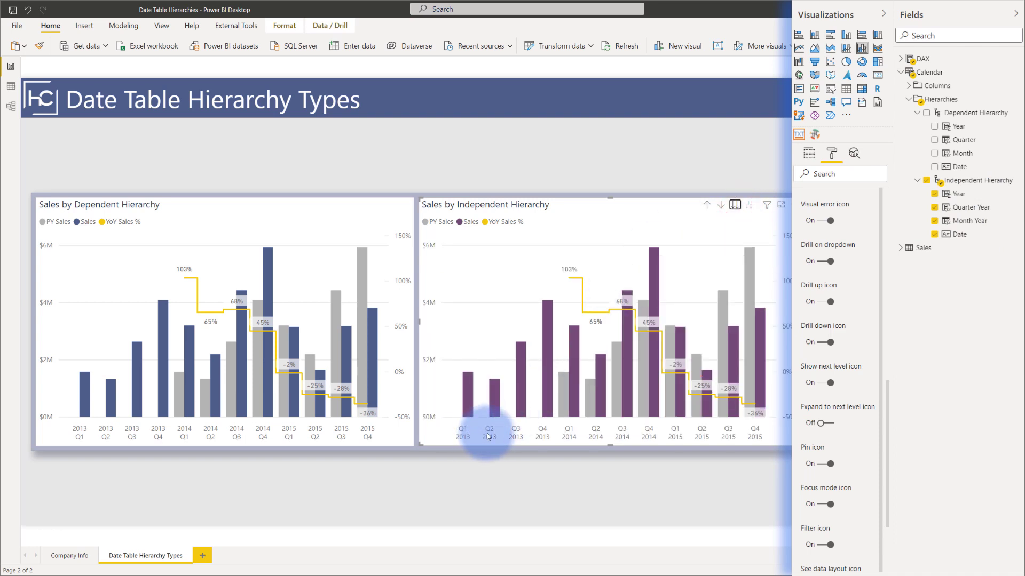
left_click(735, 205)
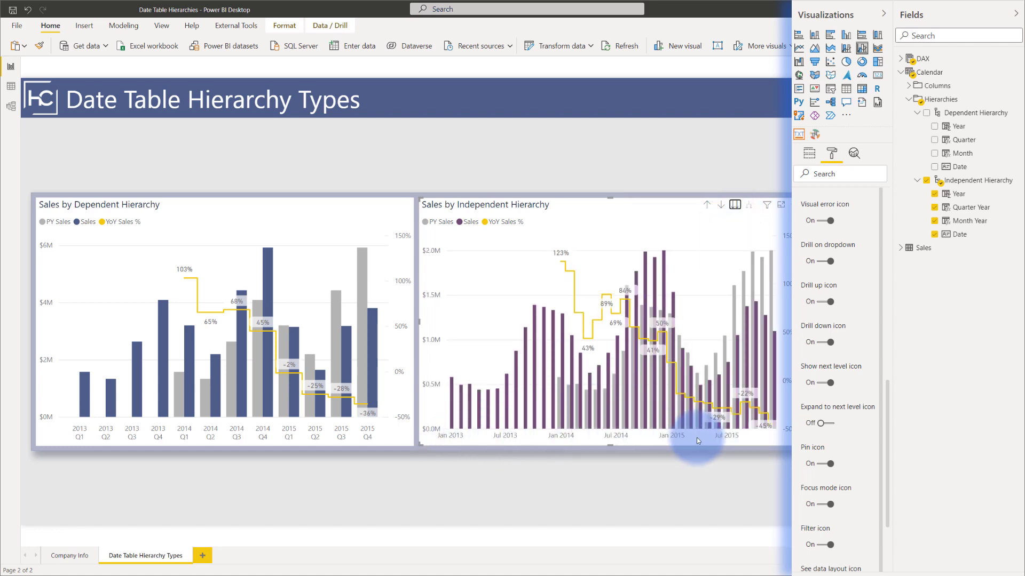
mouse_move(723, 435)
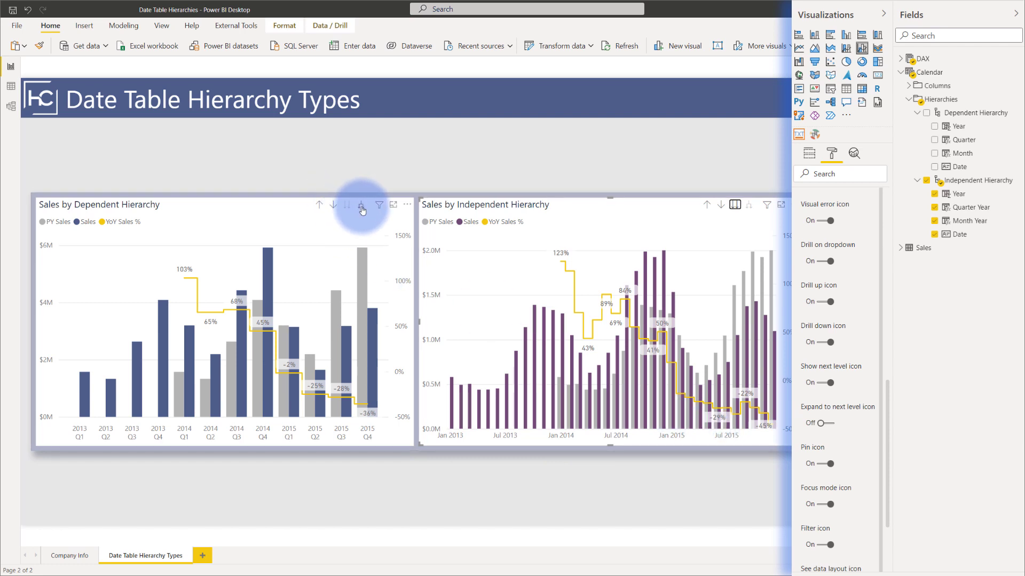
mouse_move(360, 209)
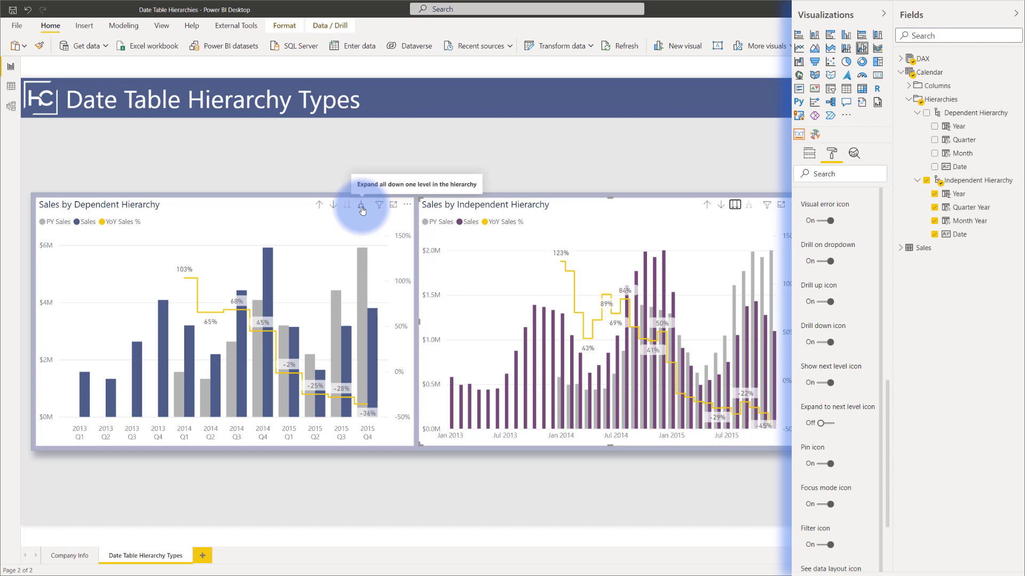
- Expand the dependent chart down through months to individual dates
left_click(361, 205)
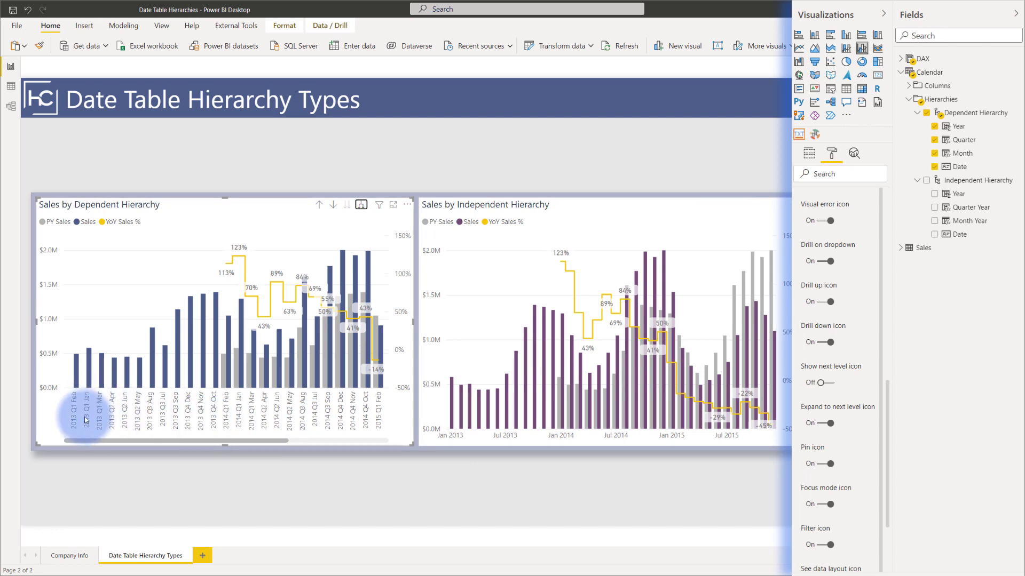
left_click_drag(92, 443, 284, 444)
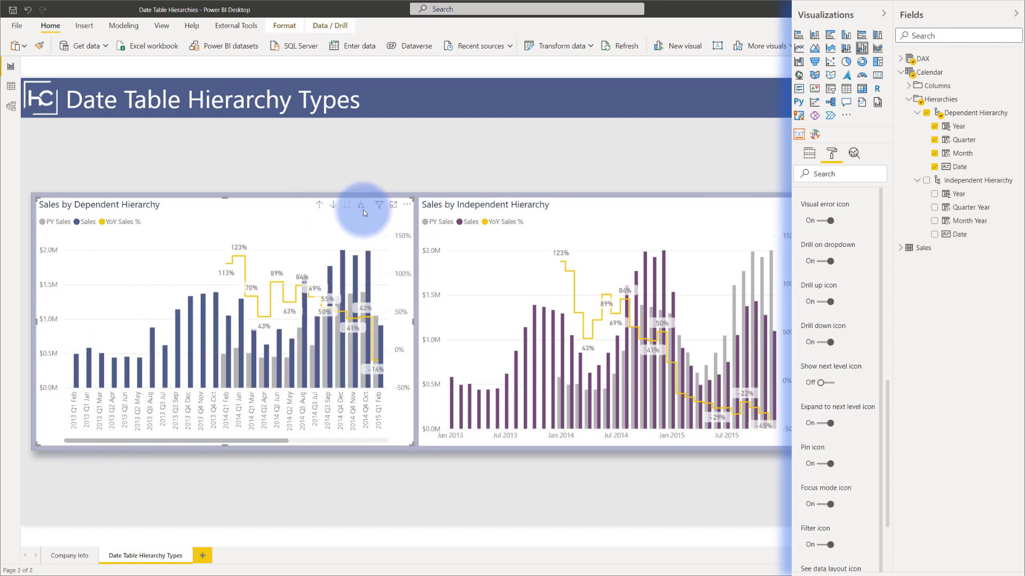
left_click(360, 205)
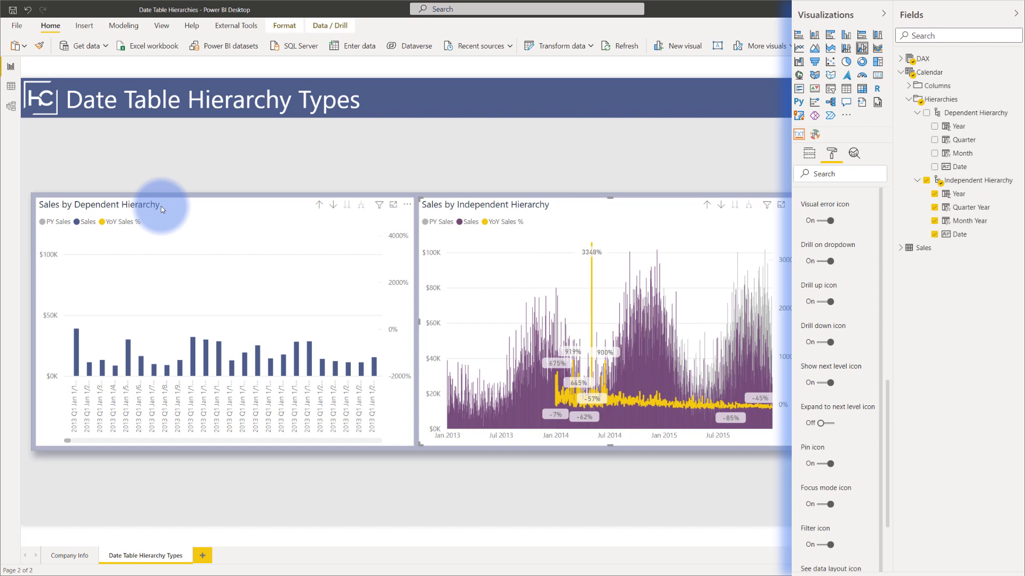
mouse_move(162, 209)
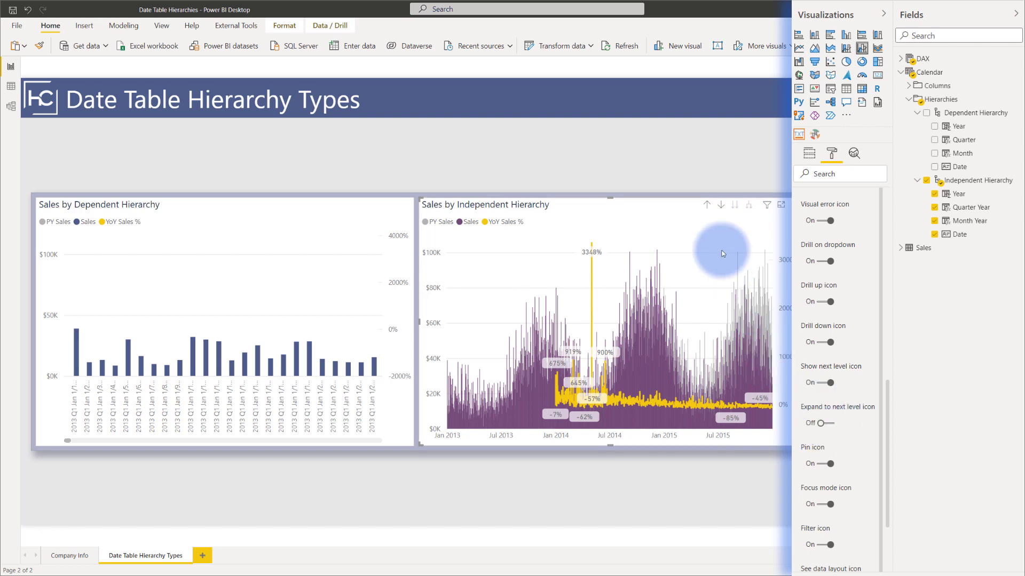
mouse_move(737, 211)
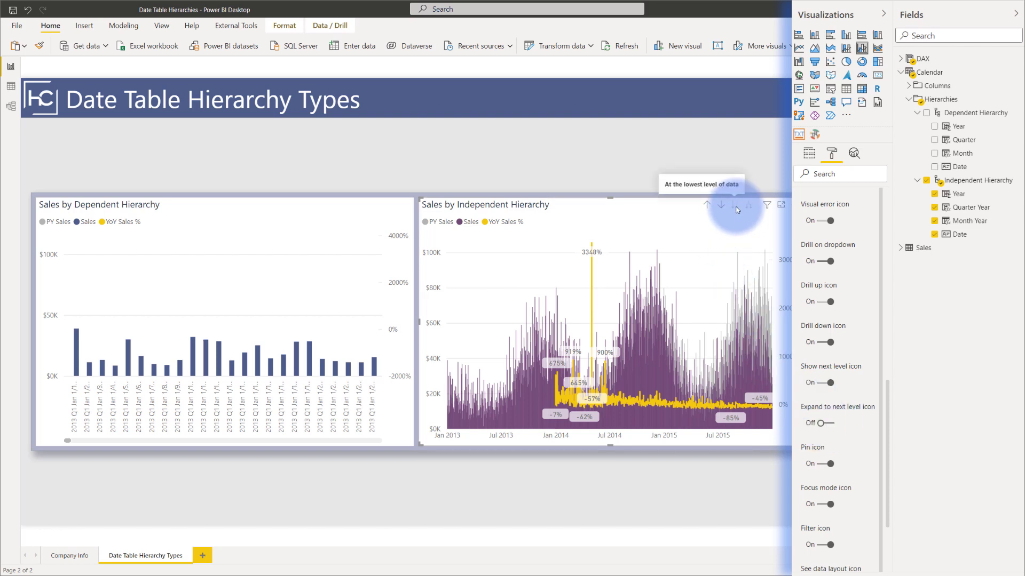
- Drill the independent chart back up to monthly bars, leaving the dependent chart at dates
left_click(706, 205)
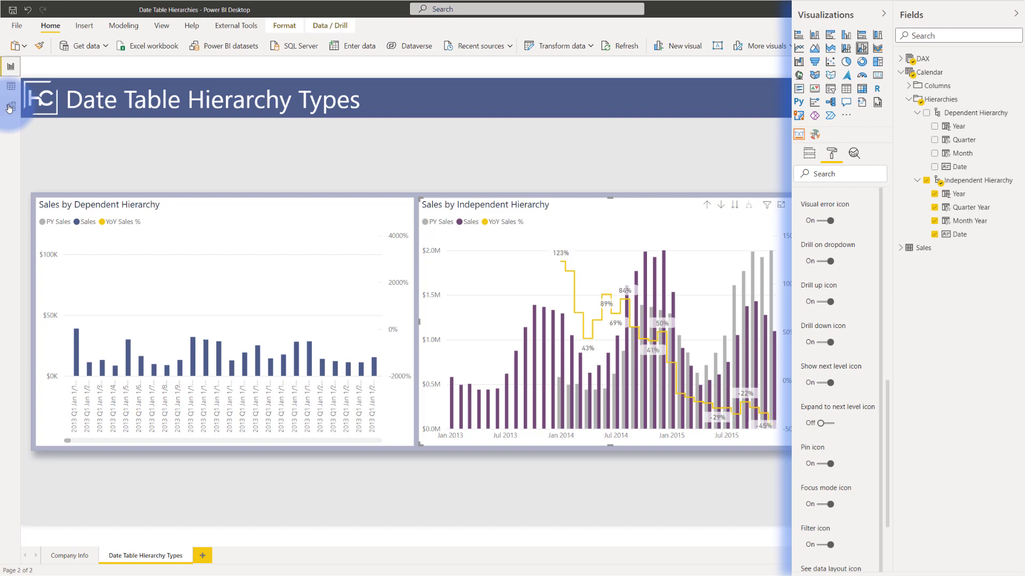
- Switch to model view and select Calendar's Dependent Hierarchy to show its level properties
left_click(10, 106)
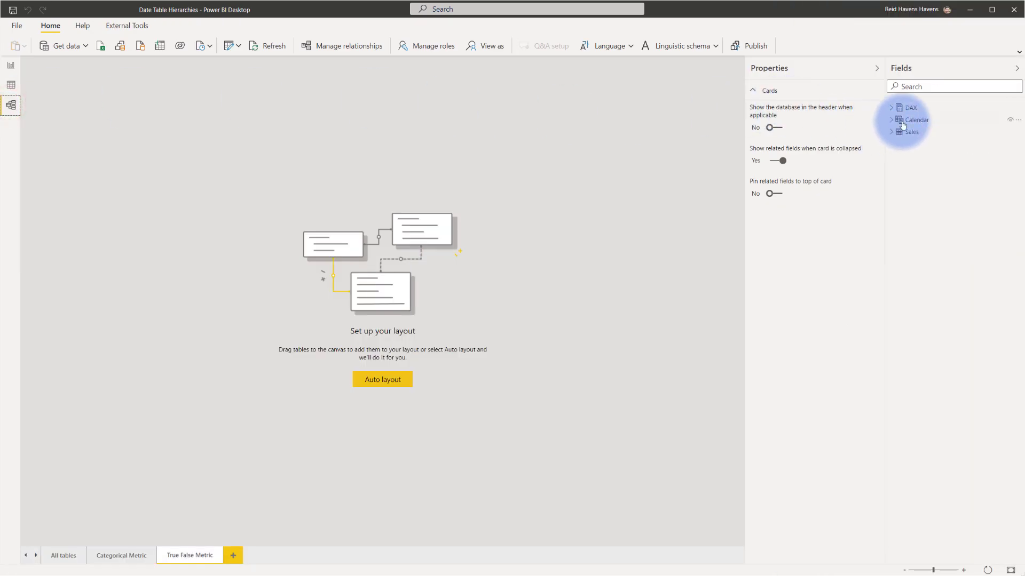
left_click(892, 119)
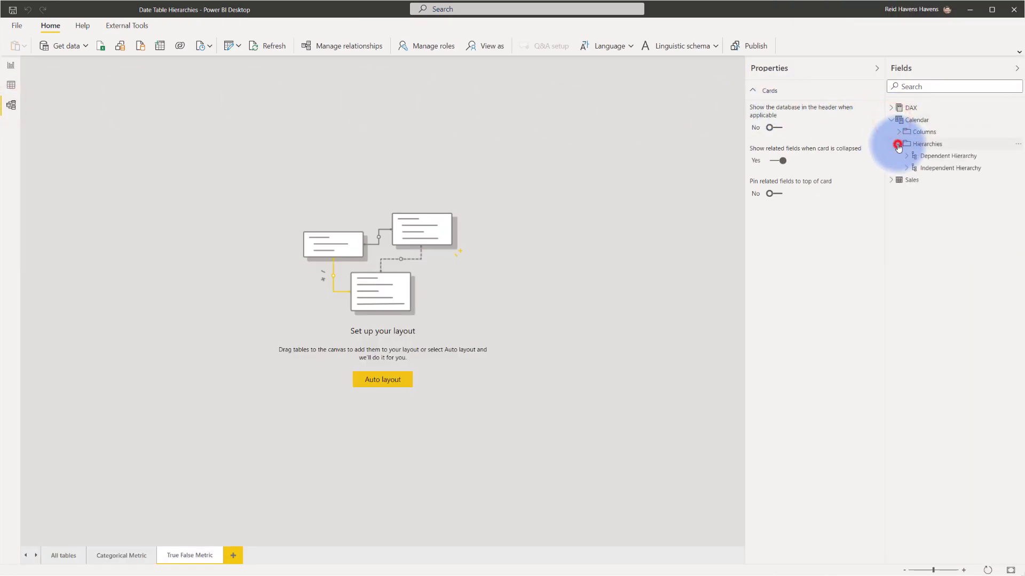
left_click(947, 155)
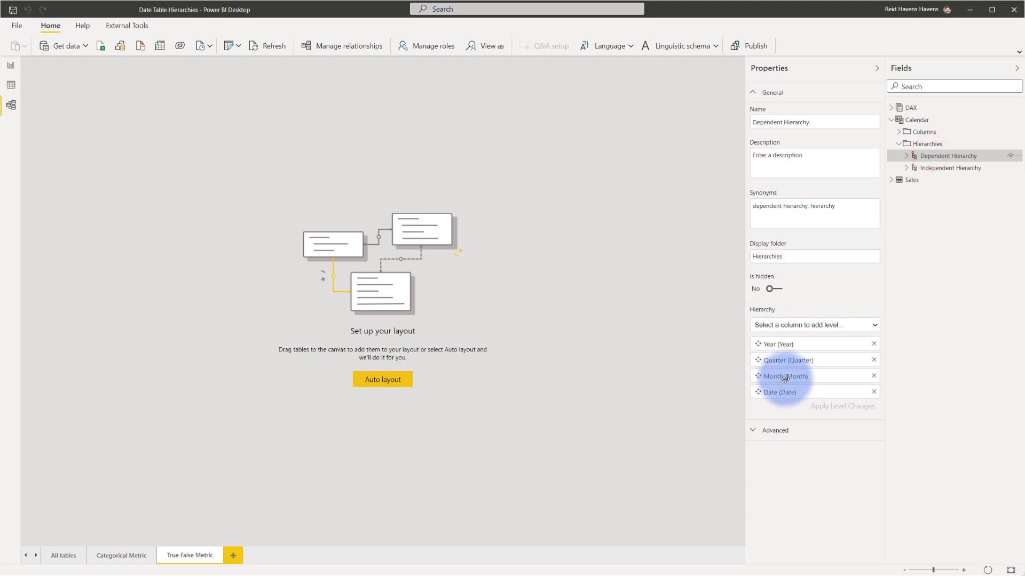